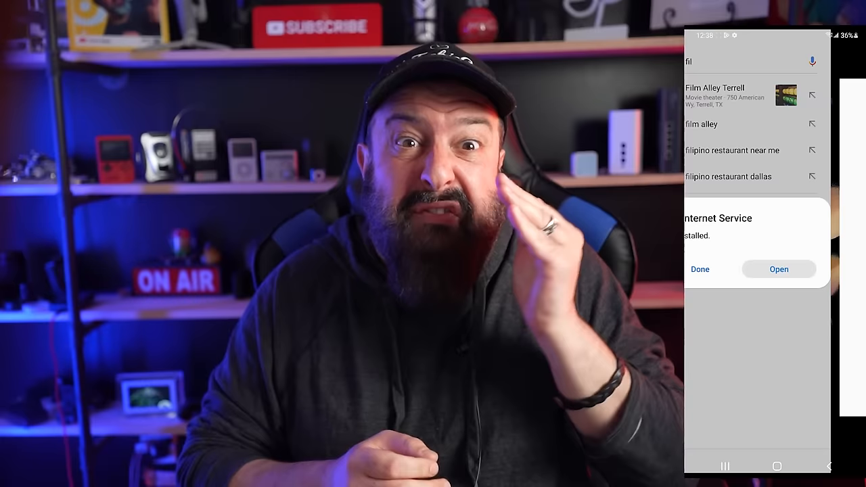
- Open the Photo & Camera album and view the three secretly captured photos
click(779, 268)
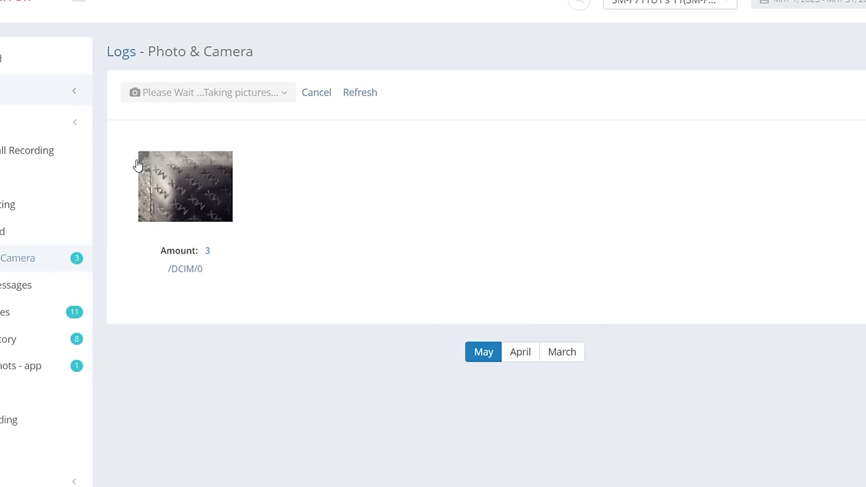
click(185, 186)
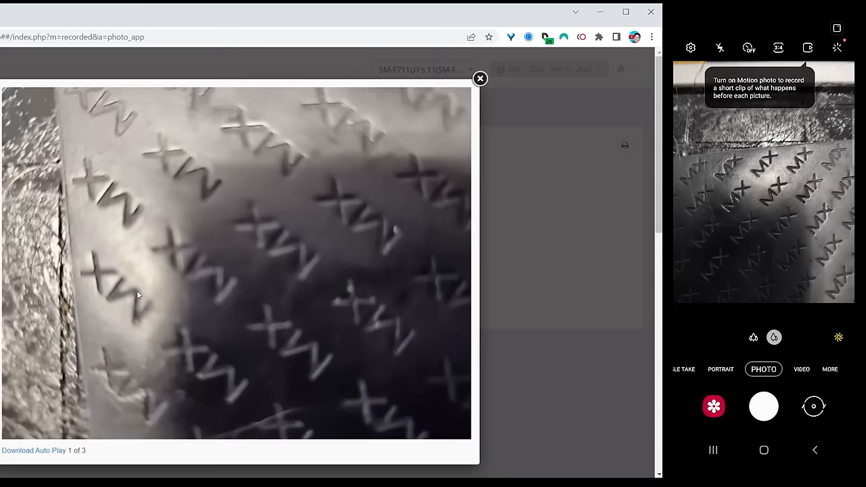
click(480, 78)
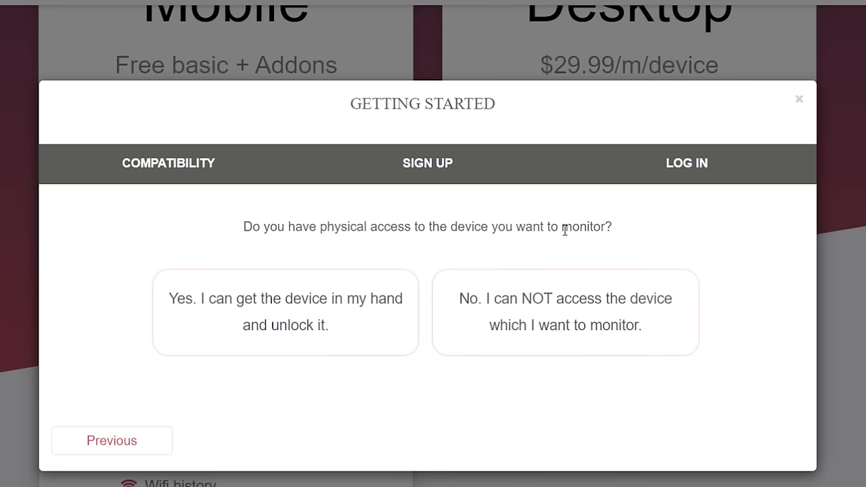
- Answer 'No. I can NOT access the device' and read the Not Compatible popup
click(565, 312)
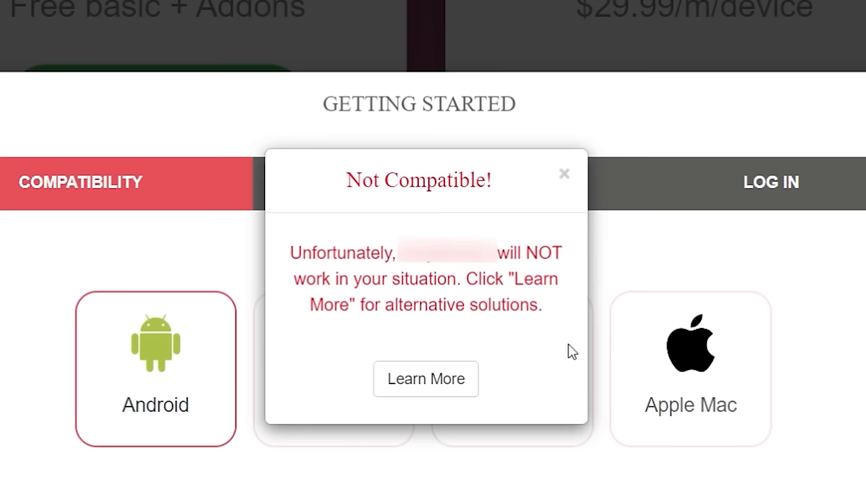
click(425, 379)
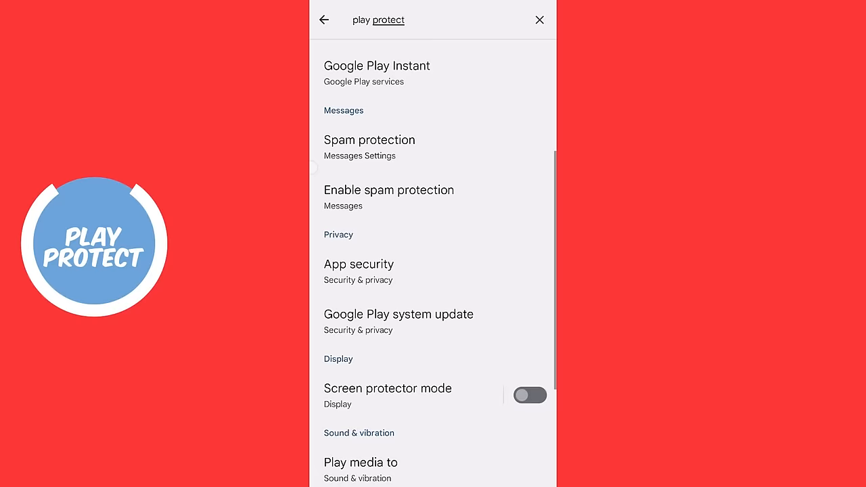
- Confirm Scan apps with Play Protect and harmful app detection stay on in Play Protect settings
click(379, 20)
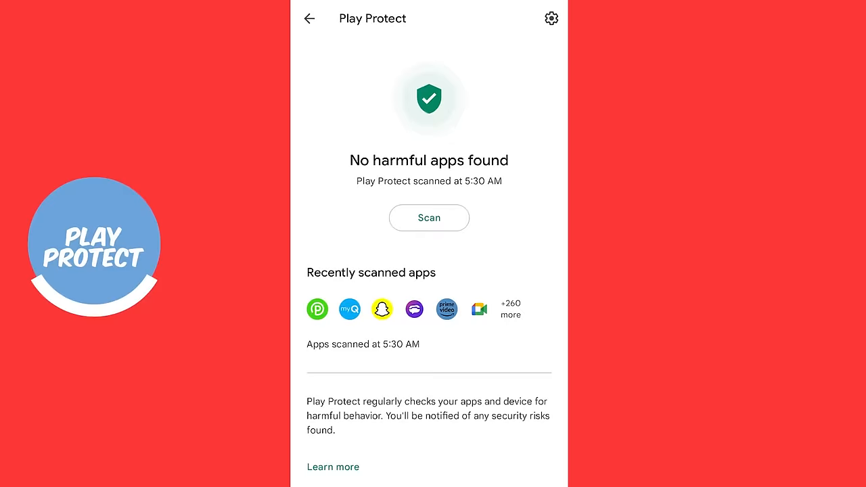
click(551, 18)
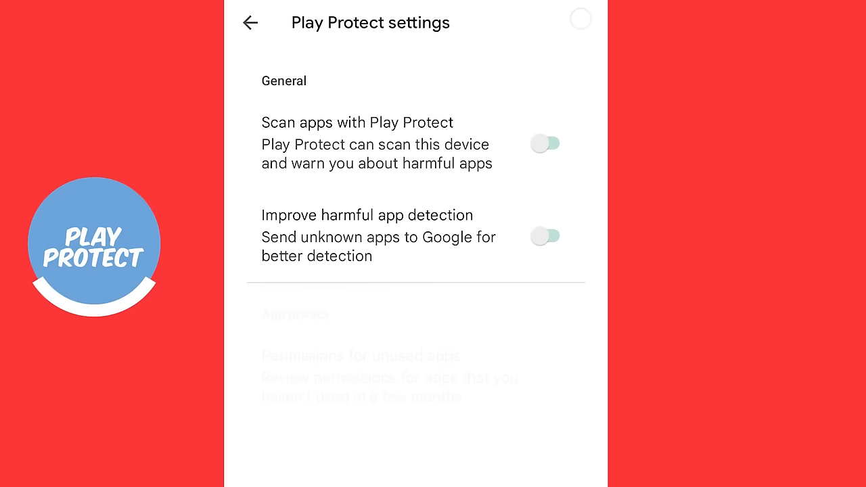
click(548, 144)
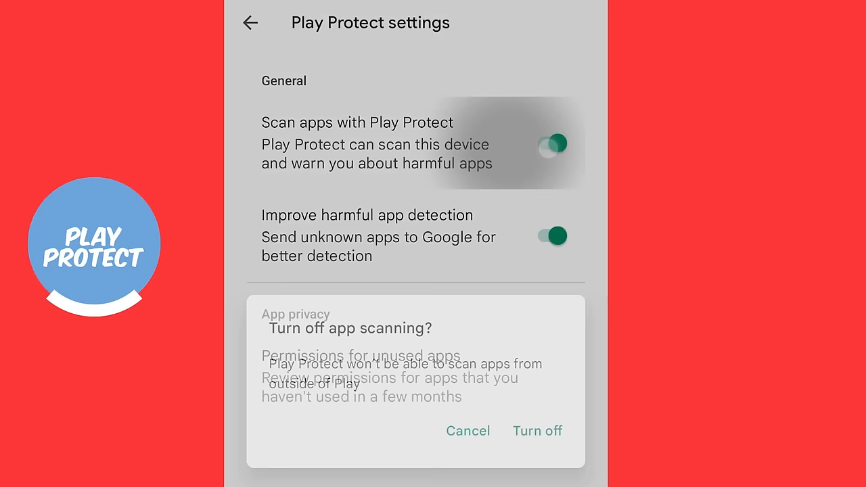
click(468, 431)
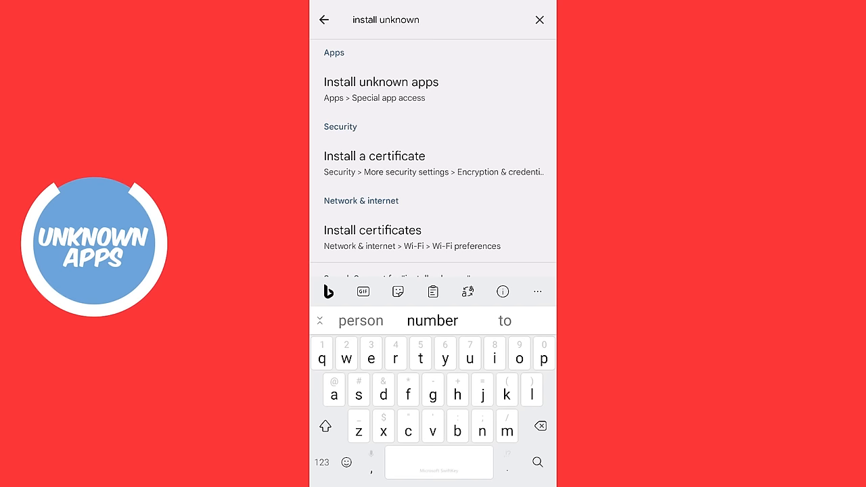
- Review apps allowed to install unknown apps, noting Chrome's permission is allowed
click(381, 90)
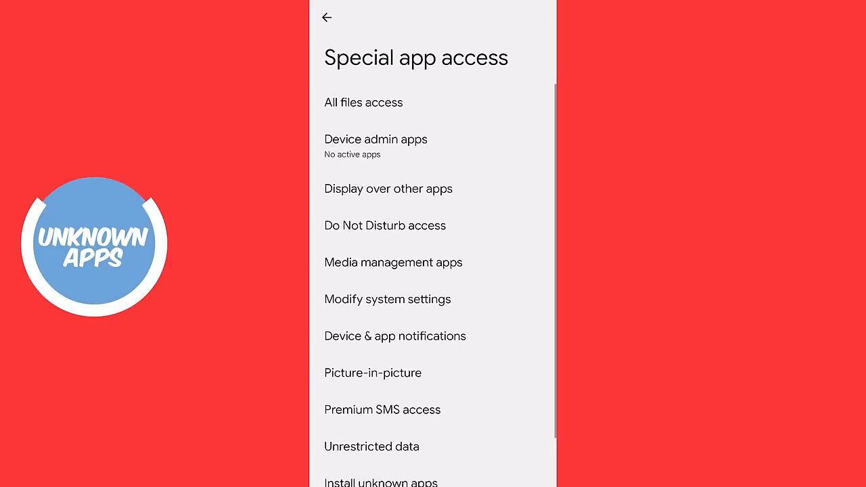
click(381, 482)
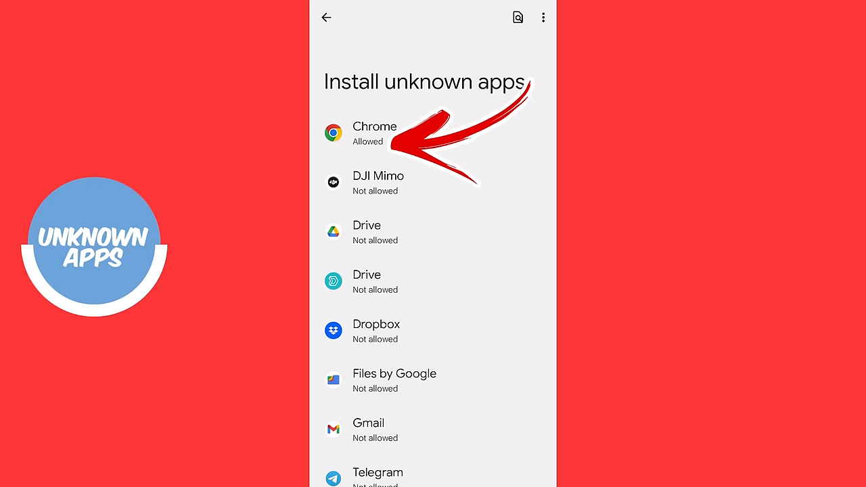
click(374, 134)
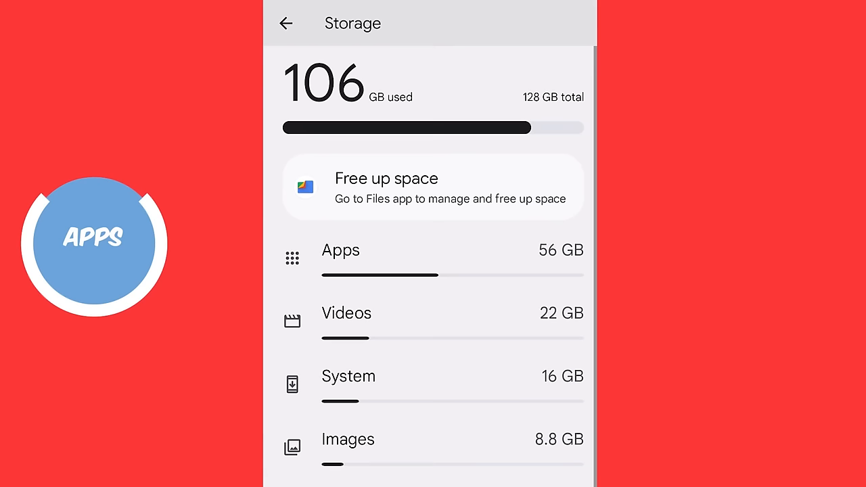
- Browse the Apps storage list, where Audible is largest at 4.15 GB
click(341, 251)
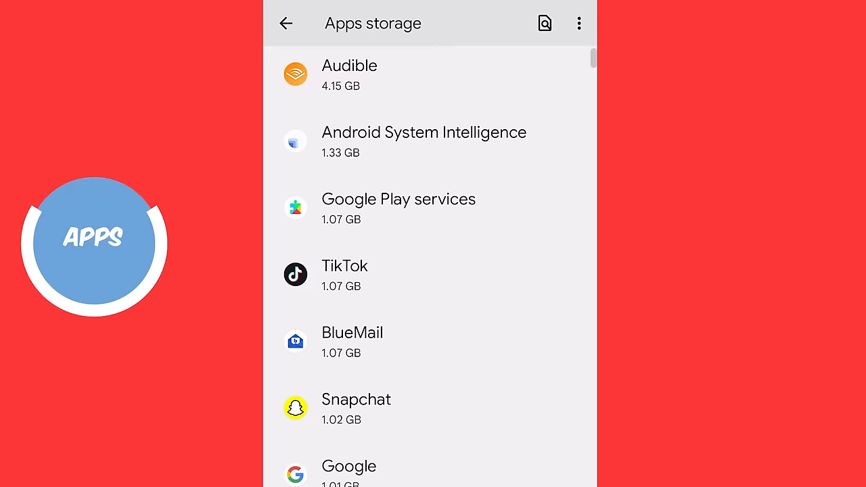
scroll(down, 3)
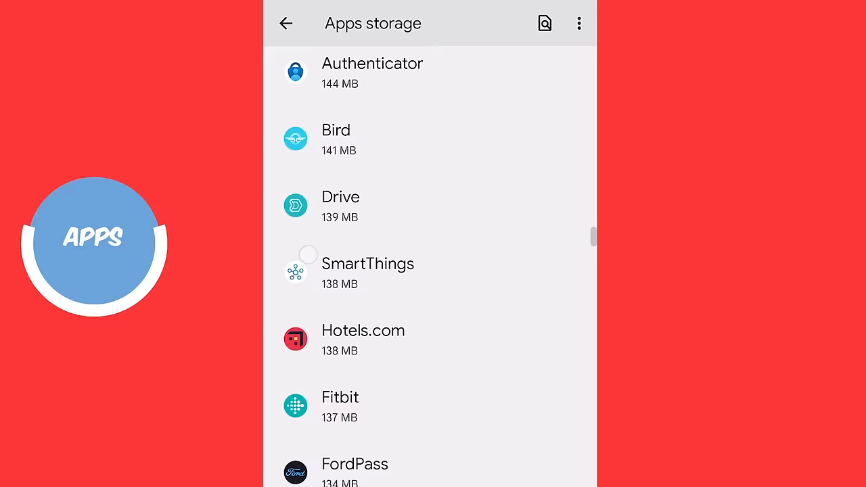
click(368, 263)
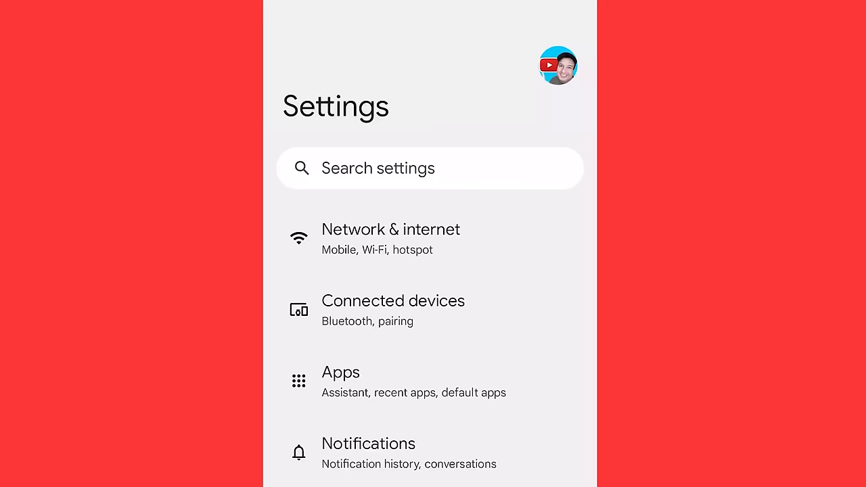
- Search 'display over' and browse the apps allowed to display over other apps
text(display over)
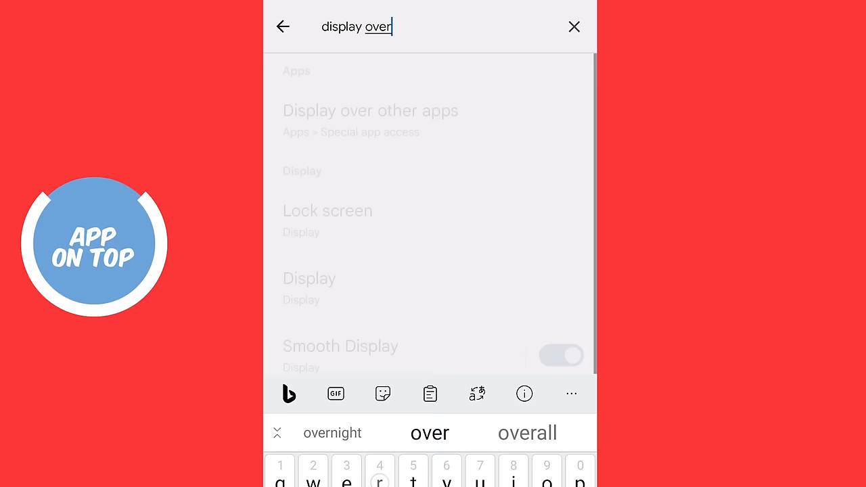
click(370, 119)
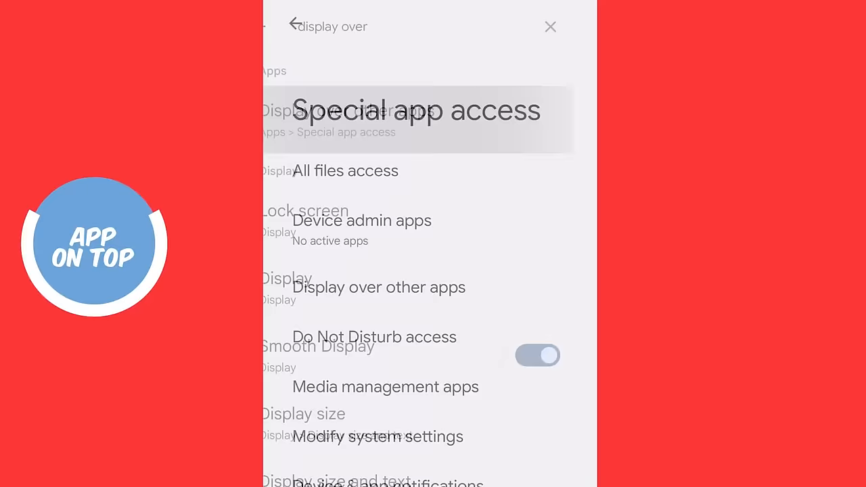
click(379, 286)
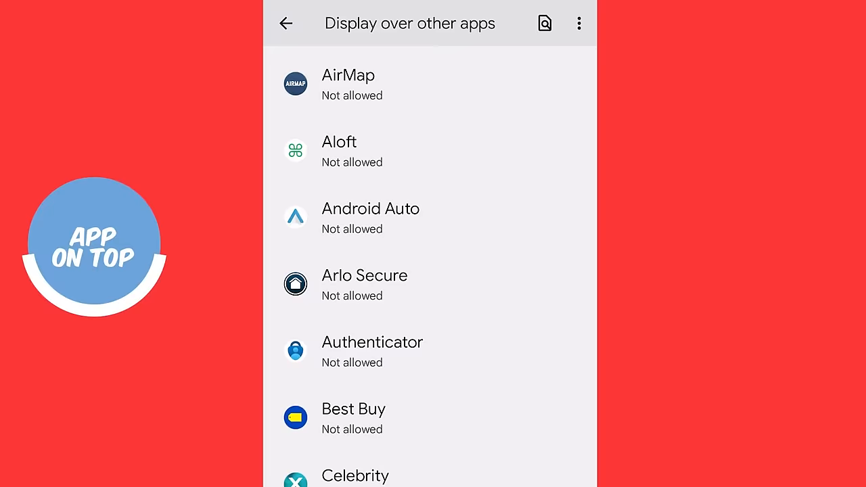
scroll(down, 3)
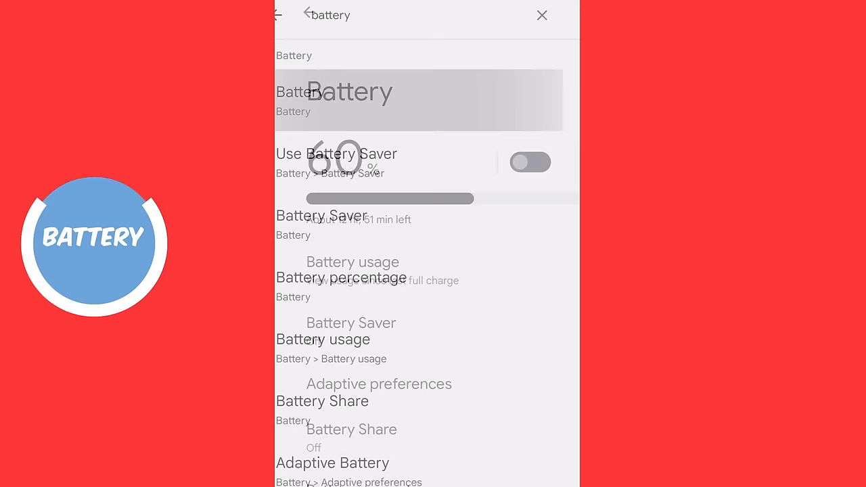
- Review per-app battery usage, with WhatsApp and Discord near the top
click(541, 15)
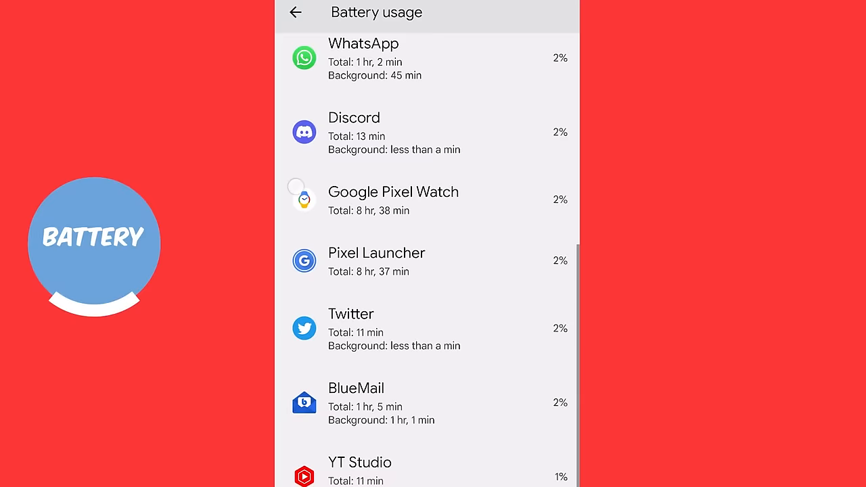
text(special)
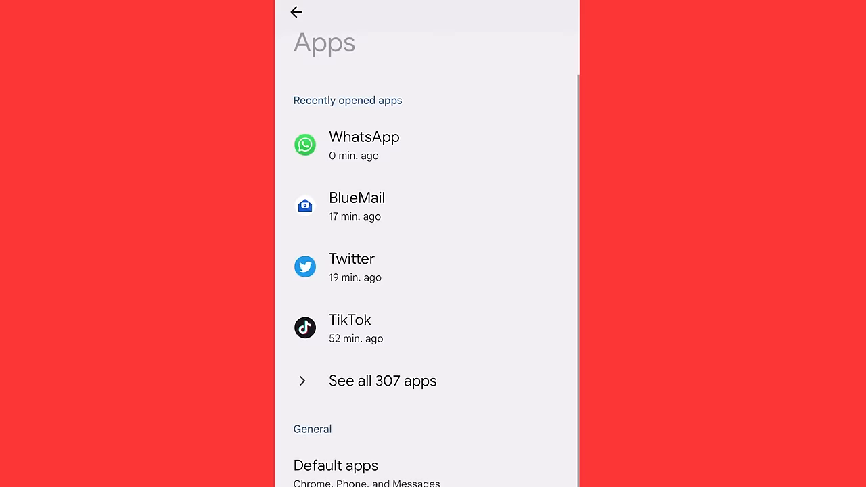
- Scroll down the Apps settings page to reach Special app access
scroll(down, 3)
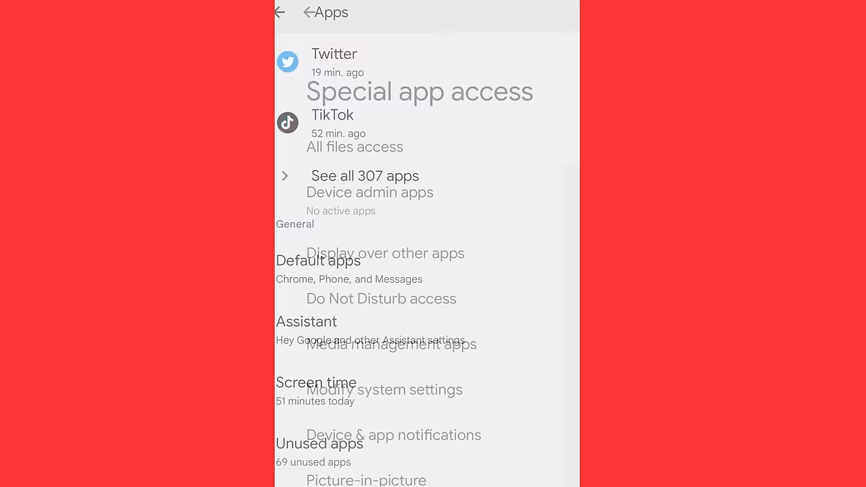
- Switch off Adobe Acrobat's 'Allow access to manage all files' under All files access
click(354, 146)
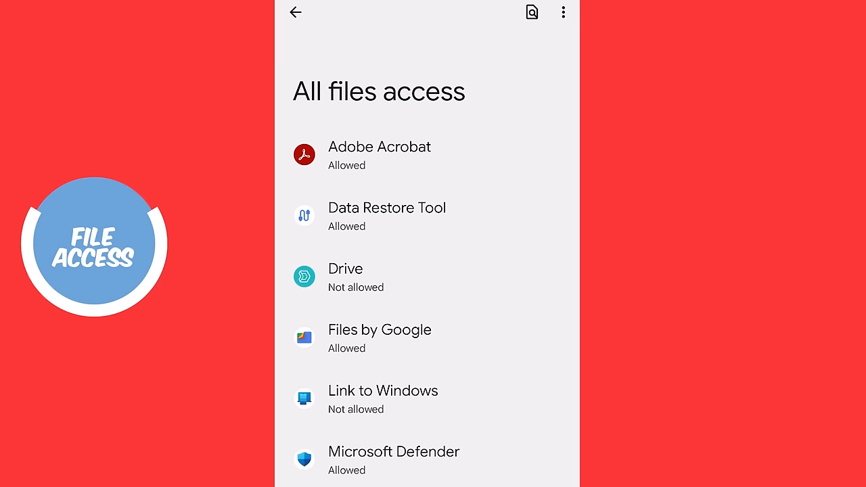
click(379, 156)
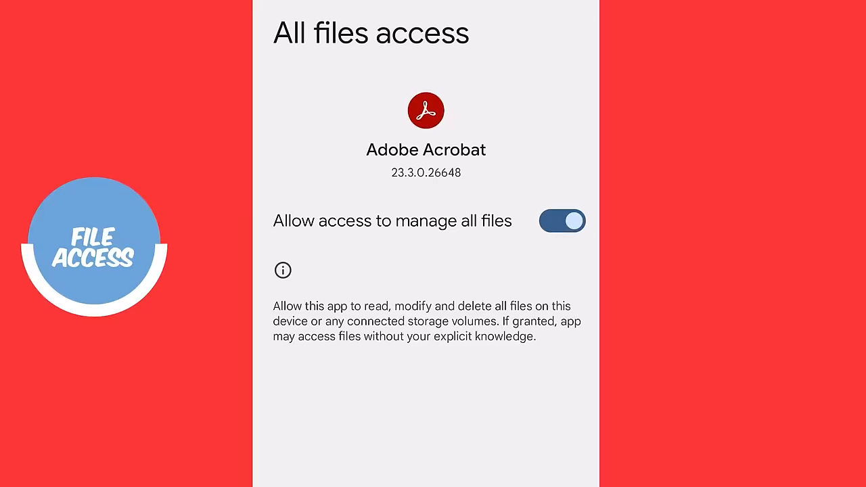
click(562, 221)
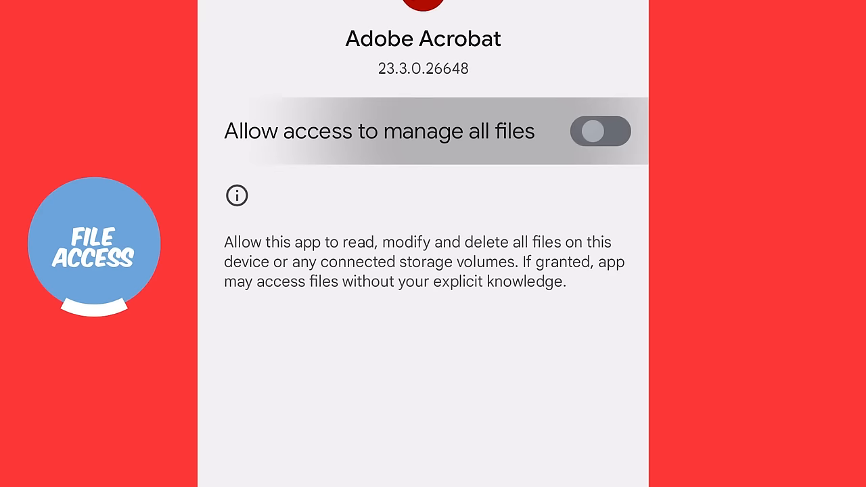
click(295, 12)
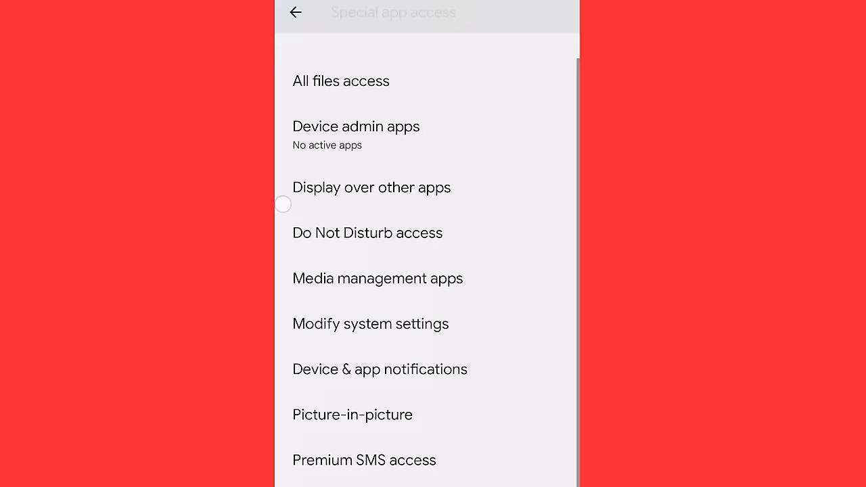
- Review the Premium SMS access options for Messages and go back to the list
click(364, 460)
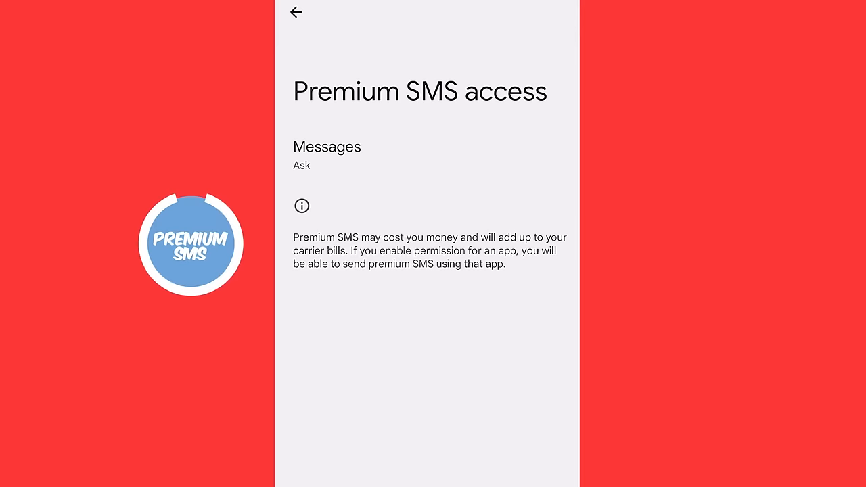
click(326, 154)
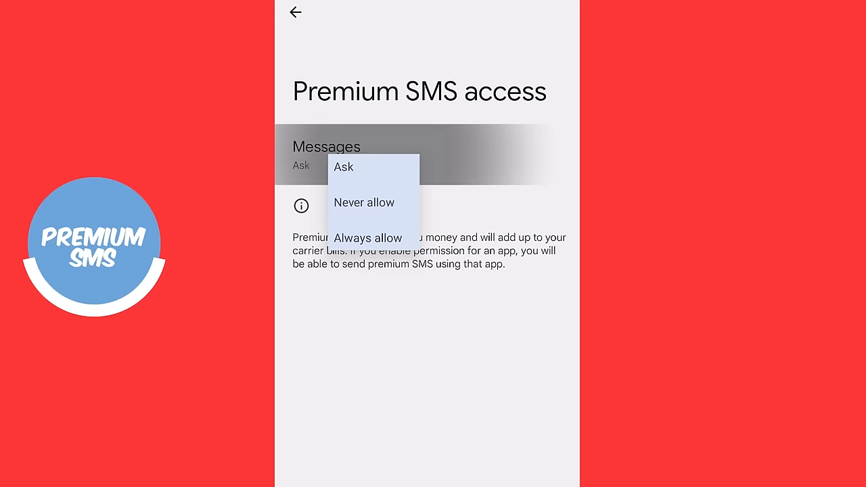
click(294, 12)
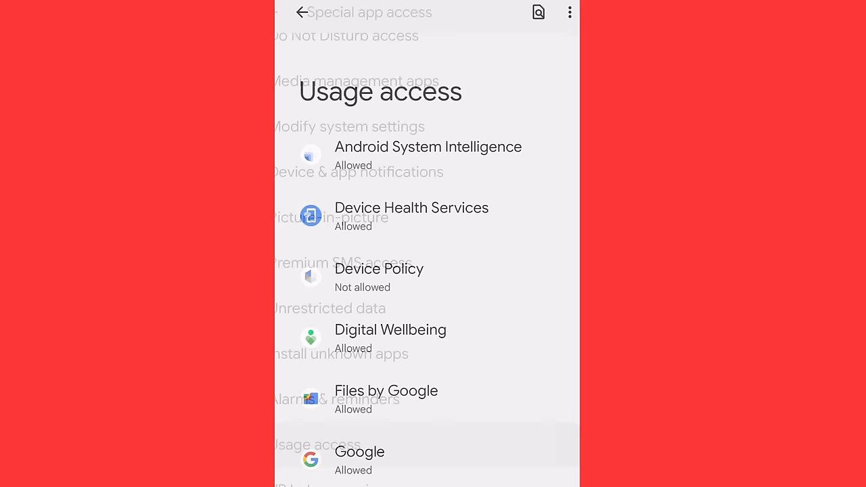
- Confirm Reddit is permitted usage access, then return to the Special app access list
click(428, 147)
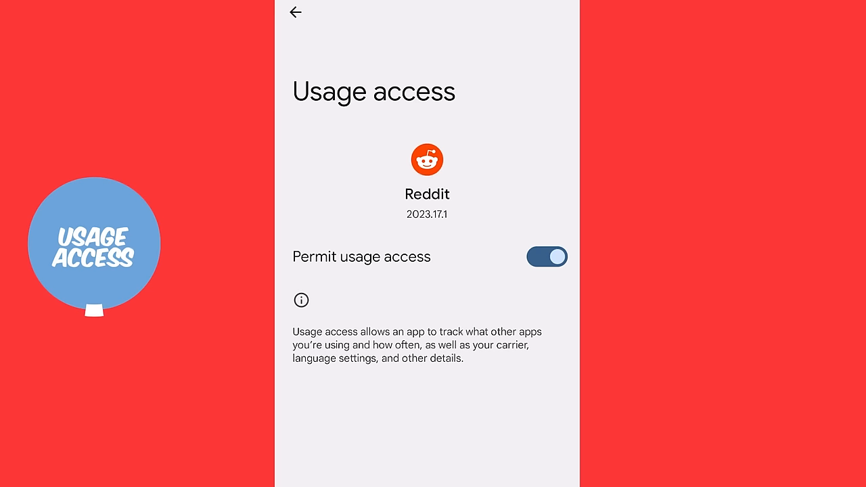
click(295, 12)
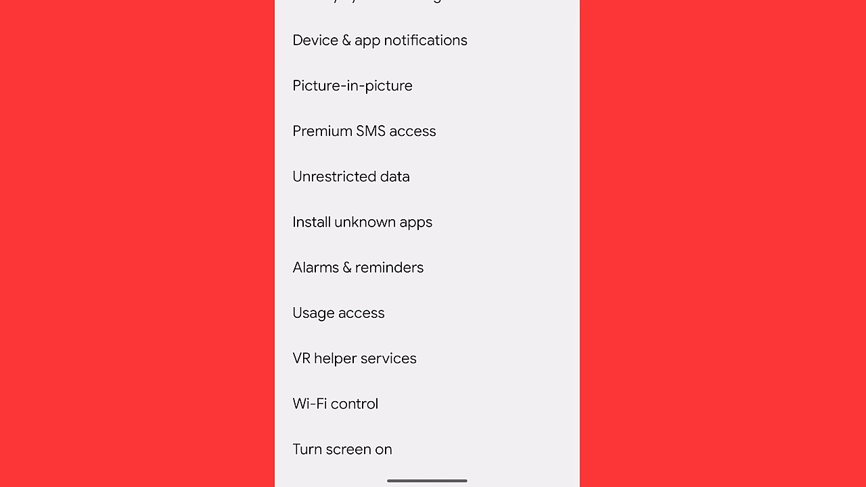
- Browse the Wi-Fi control app list and inspect Airbnb's Wi-Fi control permission
click(335, 404)
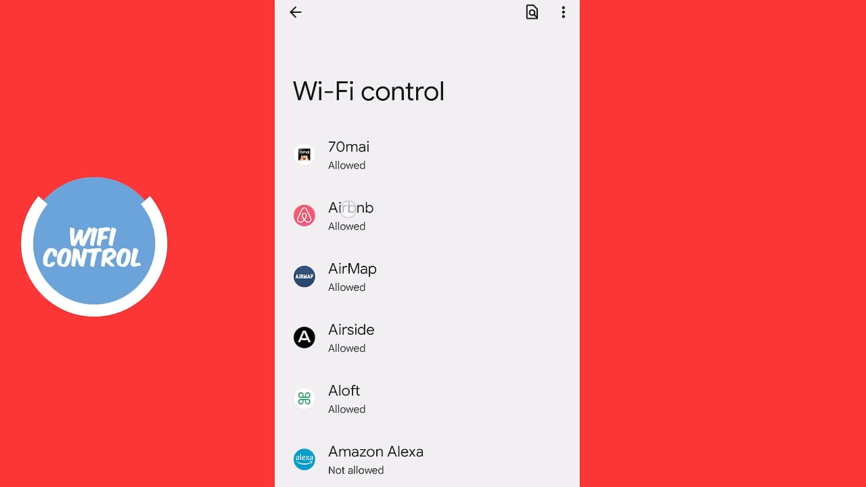
click(350, 217)
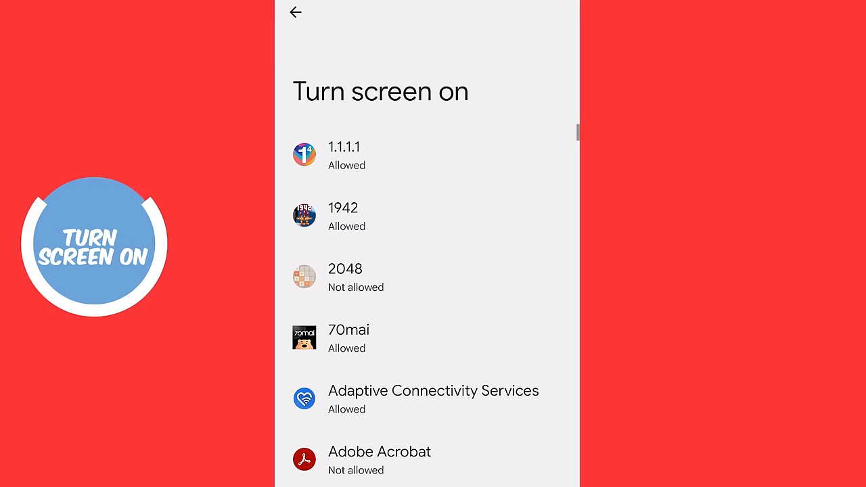
click(343, 217)
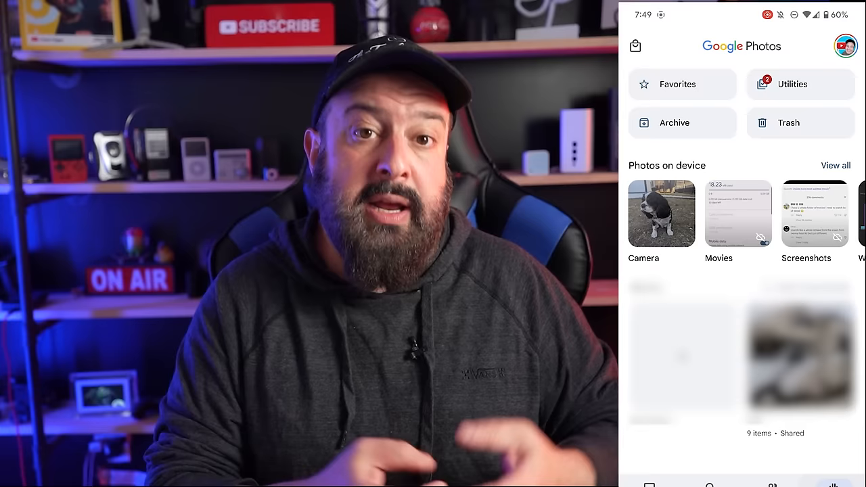
- Open an item from the Google Photos Library tab
click(815, 215)
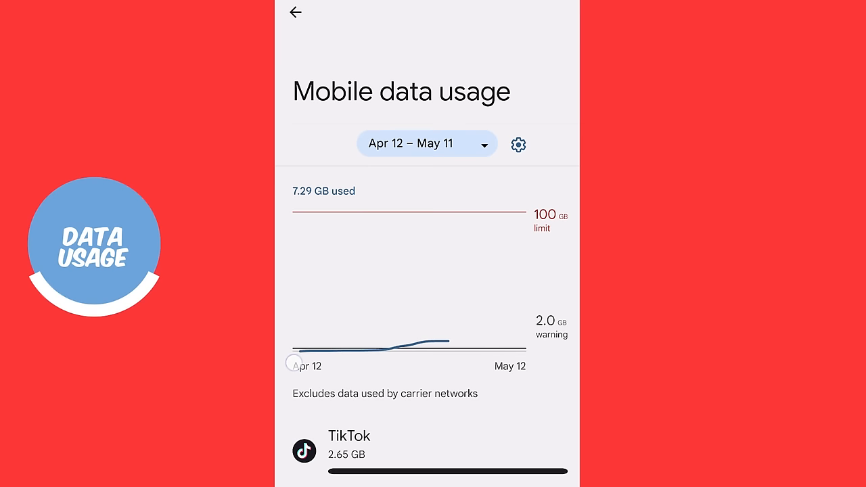
- Scroll through per-app mobile data usage, with TikTok leading at 2.65 GB
scroll(down, 3)
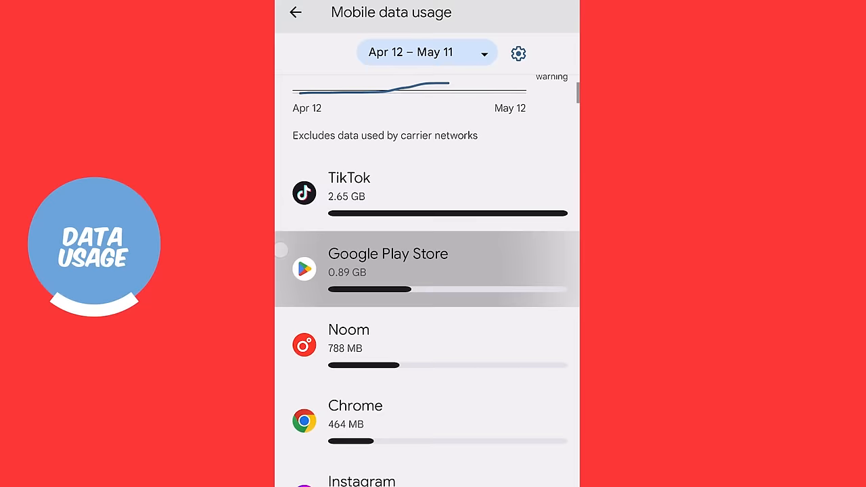
scroll(down, 3)
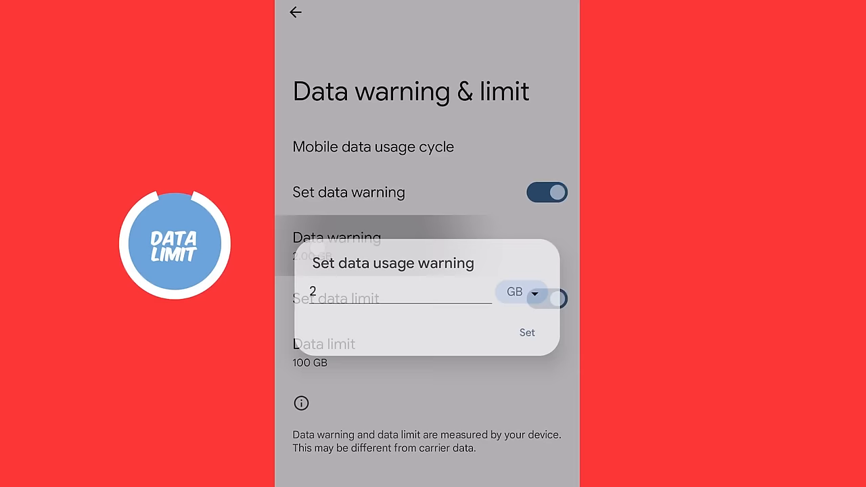
- Save the 2 GB mobile data warning alongside the existing 100 GB limit
click(528, 333)
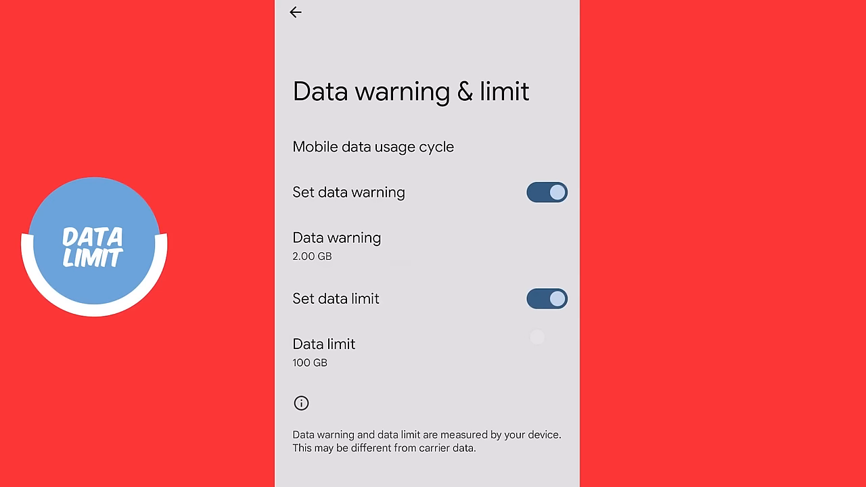
click(547, 299)
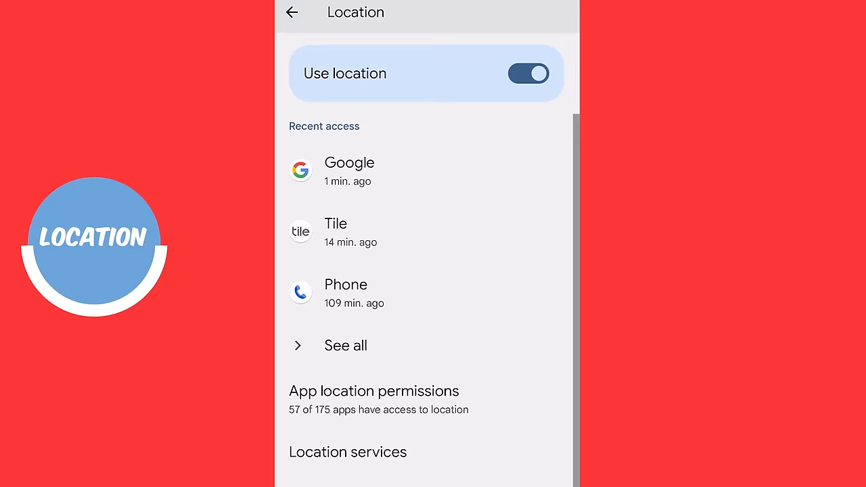
- Switch off 'Use precise location' for Fitbit, then return to the Location page
click(374, 392)
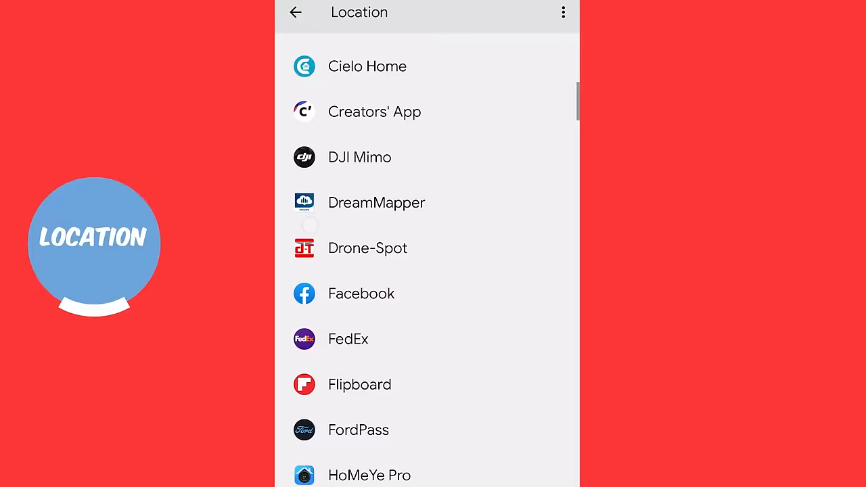
scroll(down, 3)
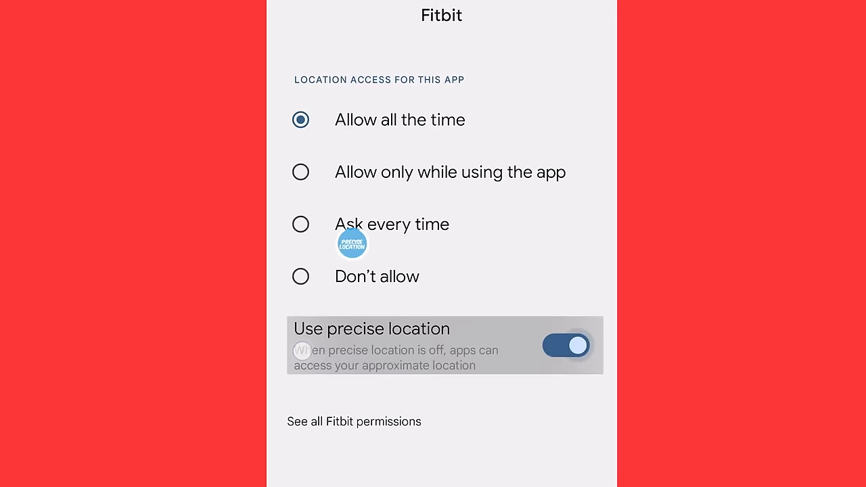
click(565, 346)
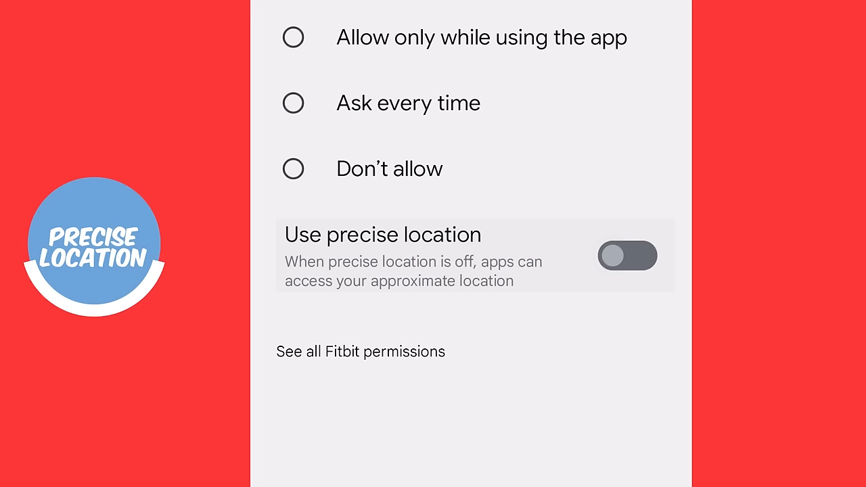
click(295, 12)
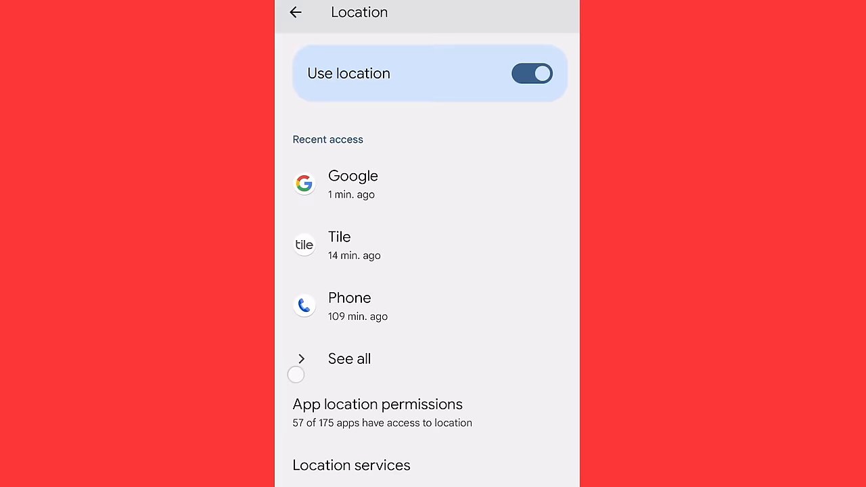
- Leave the Location settings, with location still on
click(351, 465)
text(tra)
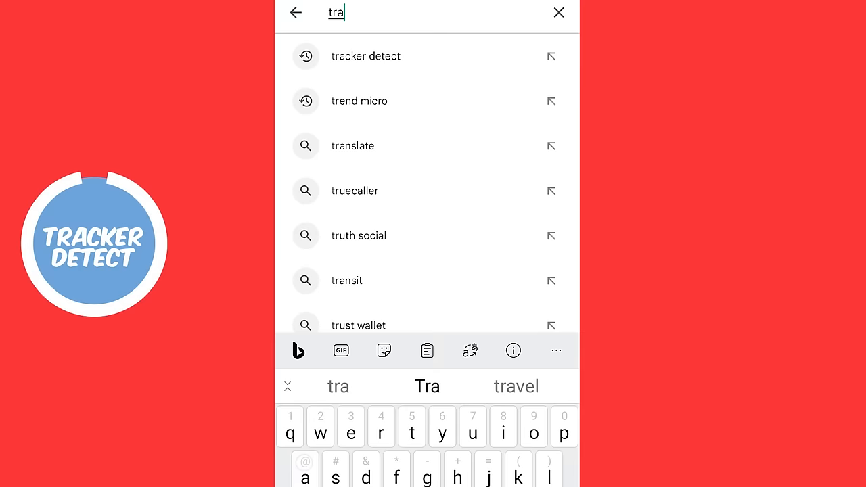
- Open the installed Tracker Detect app from the Play Store and start a tracker scan
click(366, 56)
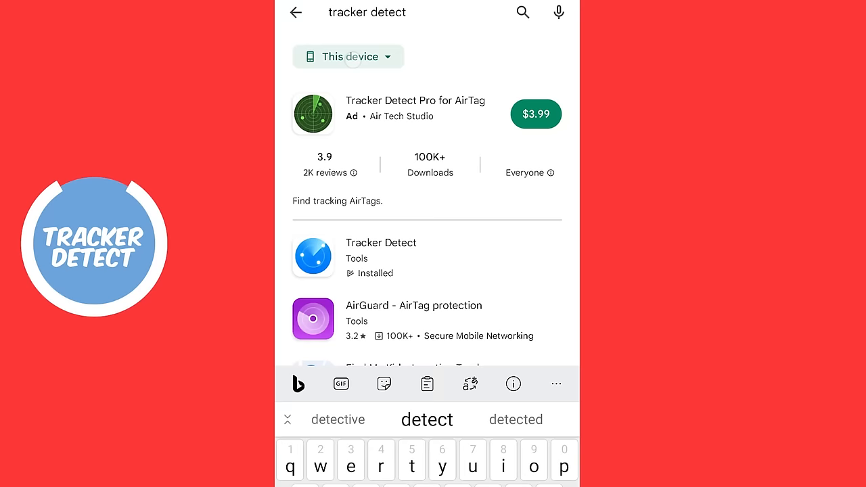
click(381, 257)
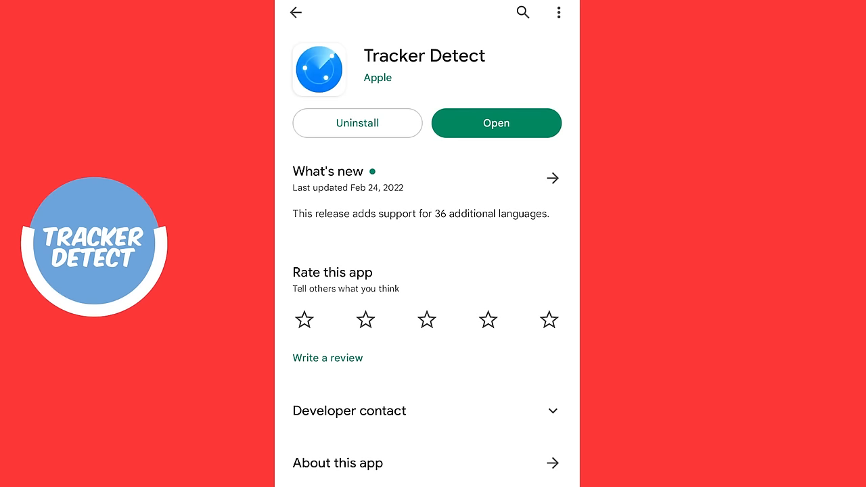
click(496, 123)
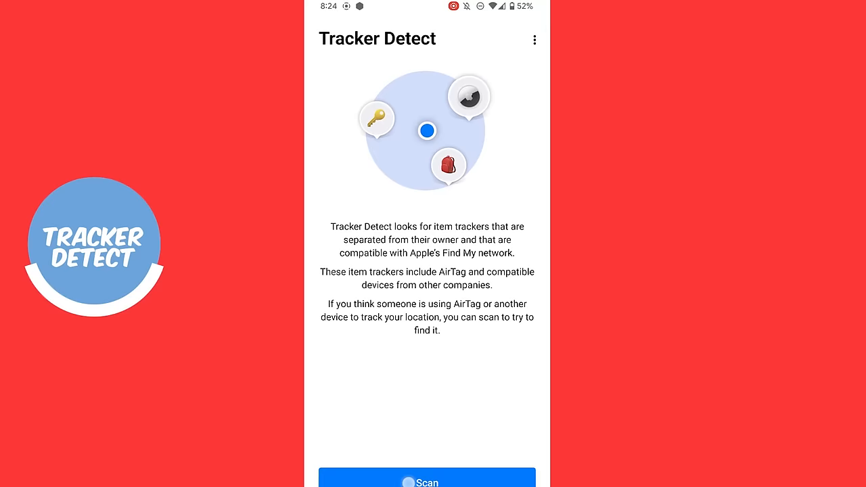
click(427, 481)
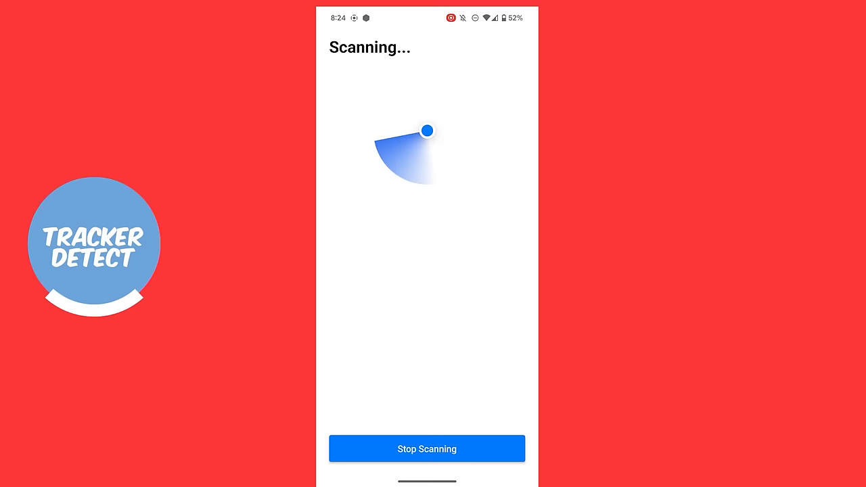